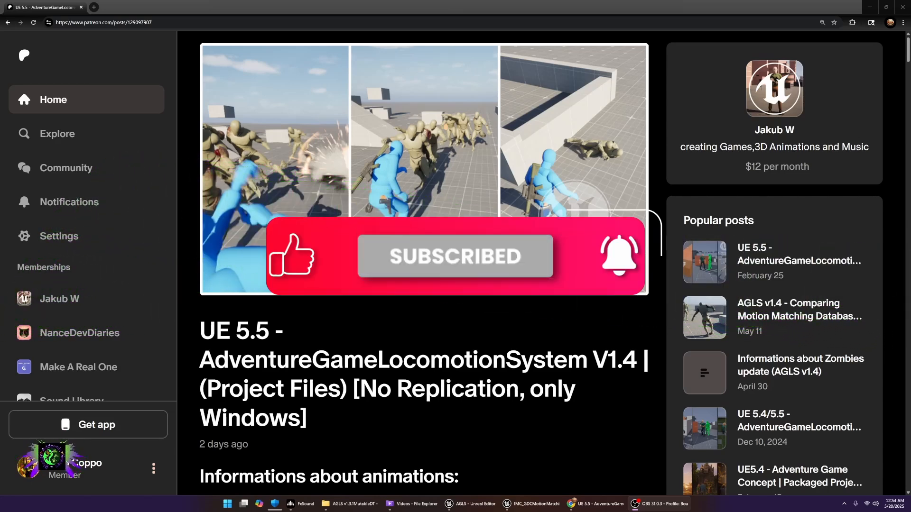
Scroll past the title and animation notes to 'Major changes in version 1.4'.
scroll("down", 3)
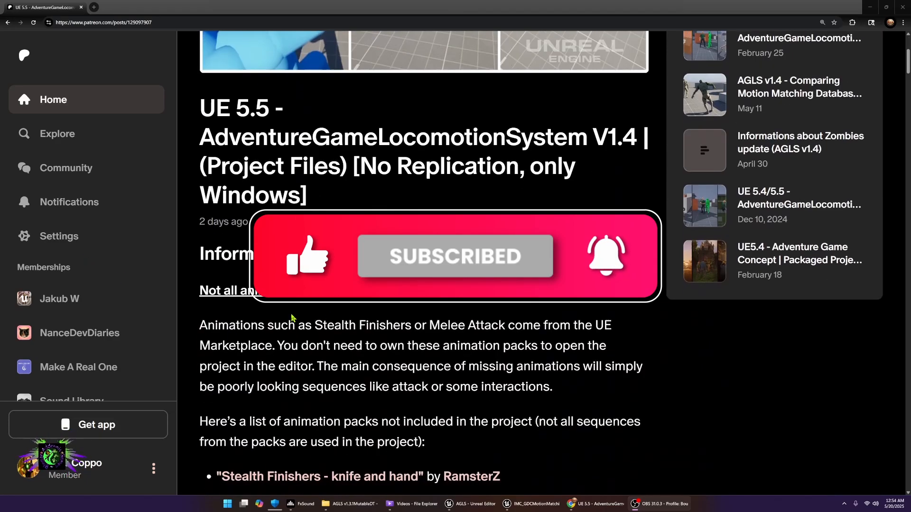
scroll("down", 3)
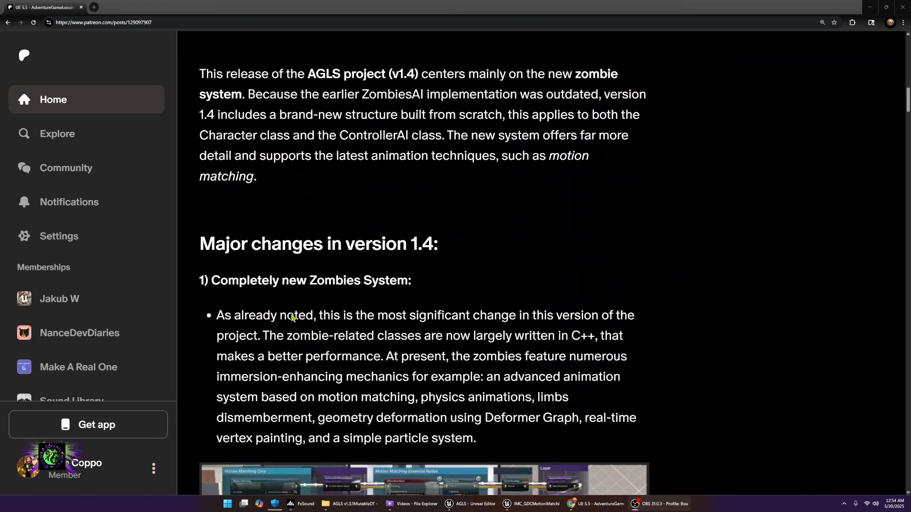
scroll("down", 3)
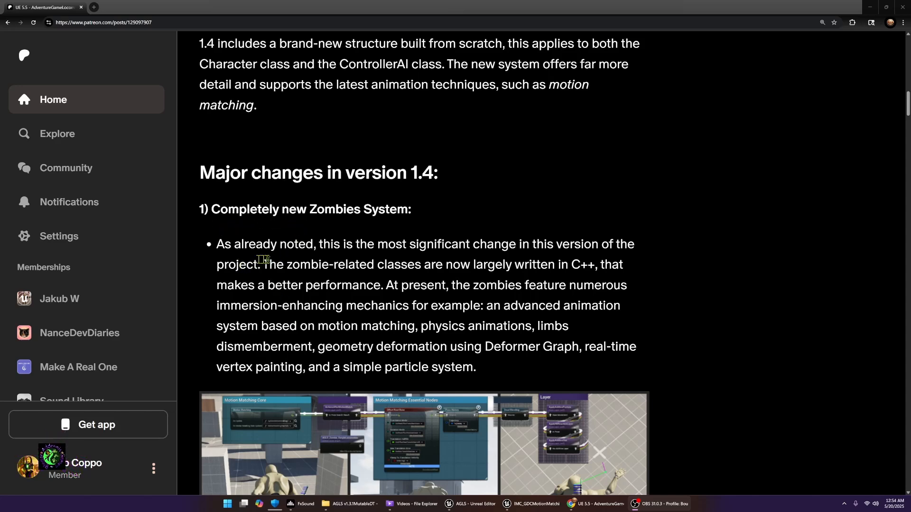
mouse_move(395, 260)
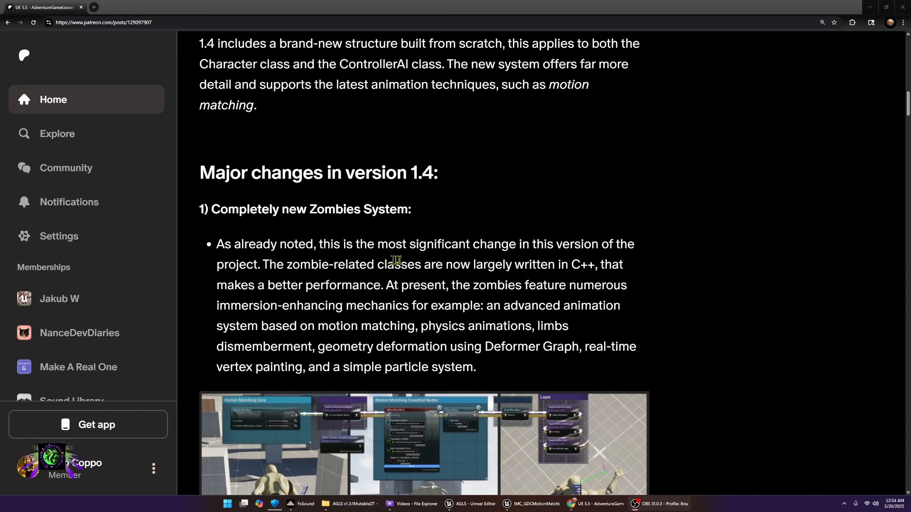
mouse_move(301, 276)
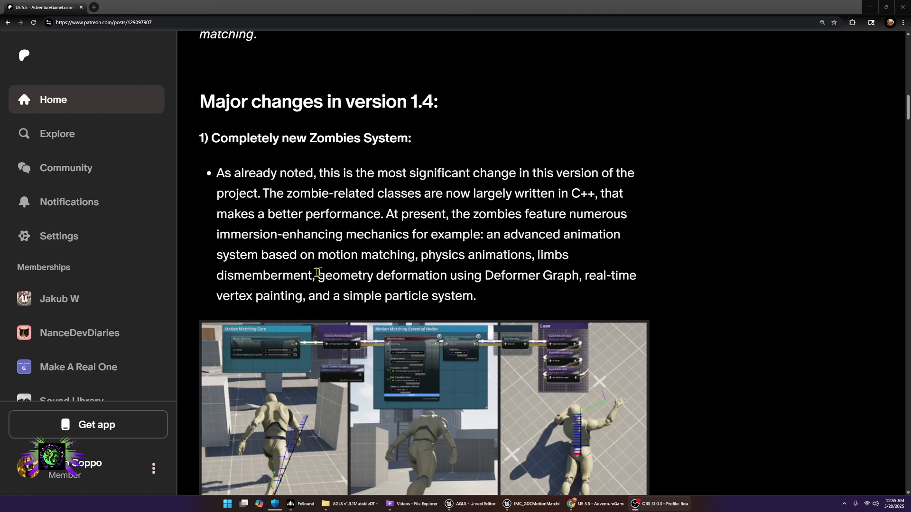
mouse_move(471, 278)
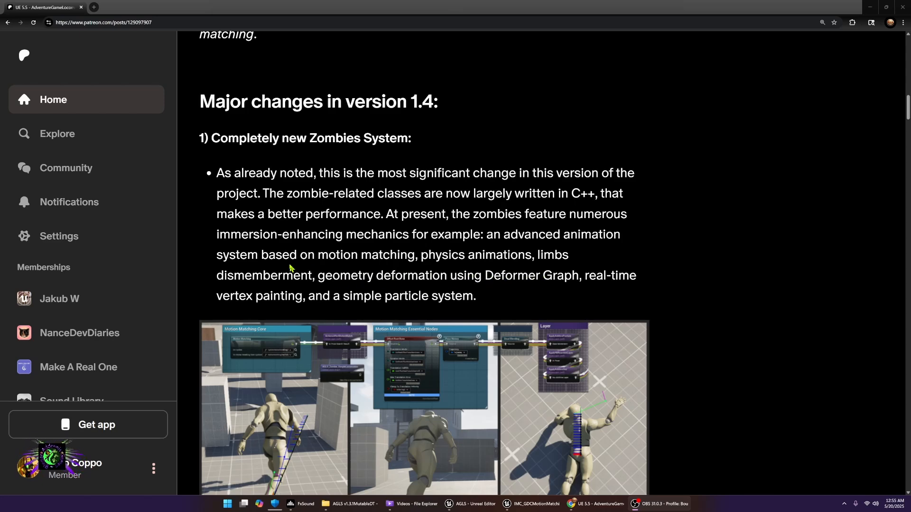
Scroll through the RecastNavMesh comparison to the note on keeping zombies under 10.
scroll("down", 3)
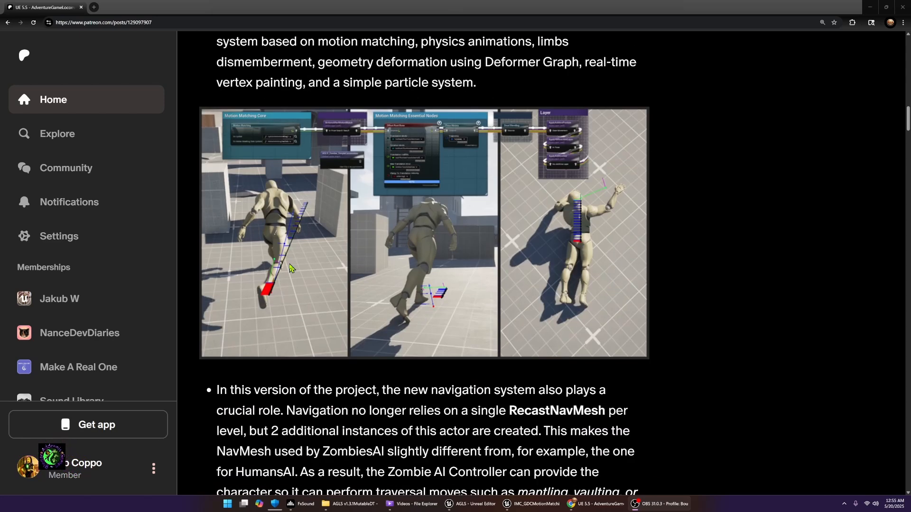
scroll("down", 3)
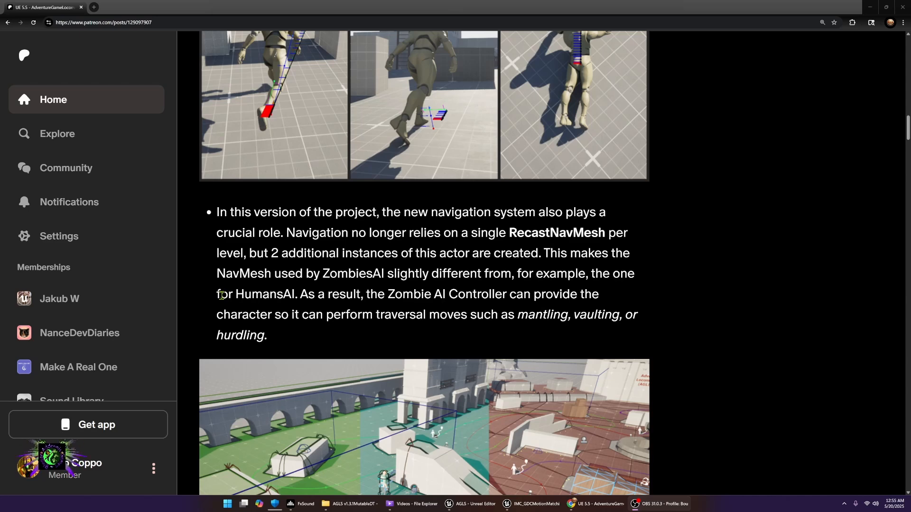
mouse_move(369, 318)
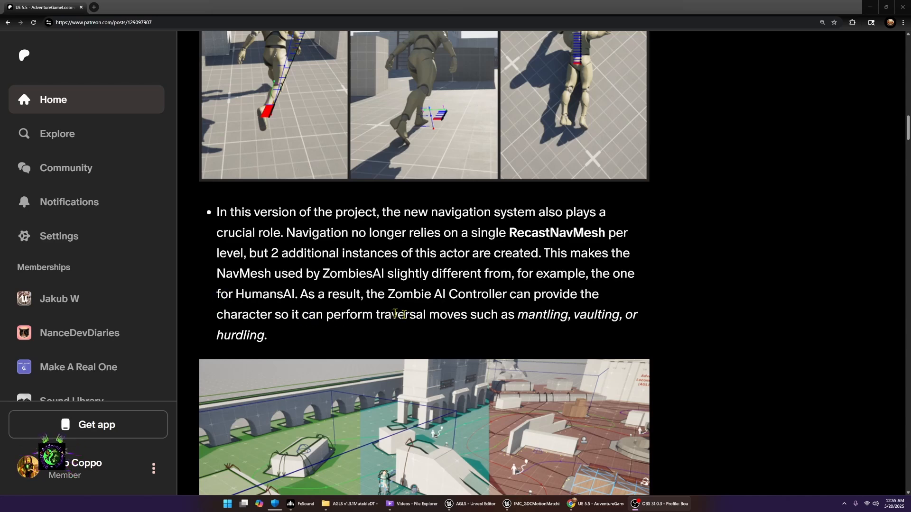
scroll("down", 3)
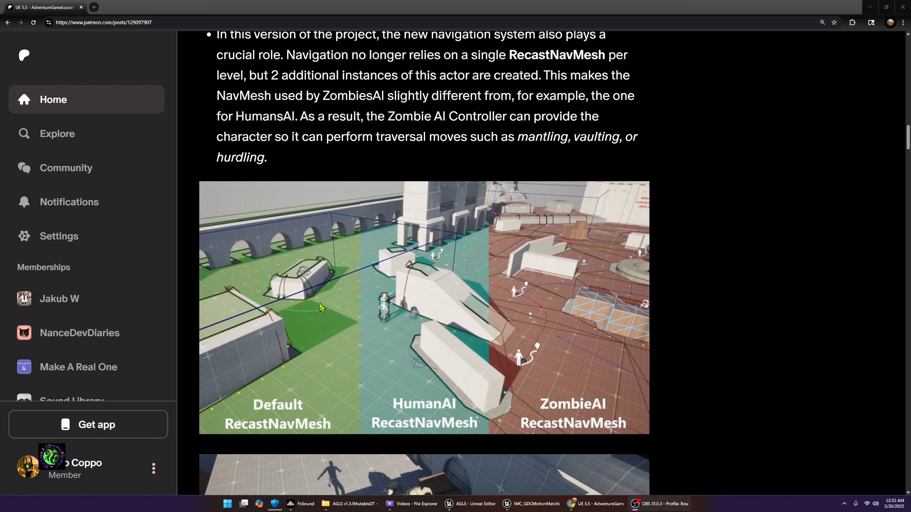
scroll("down", 3)
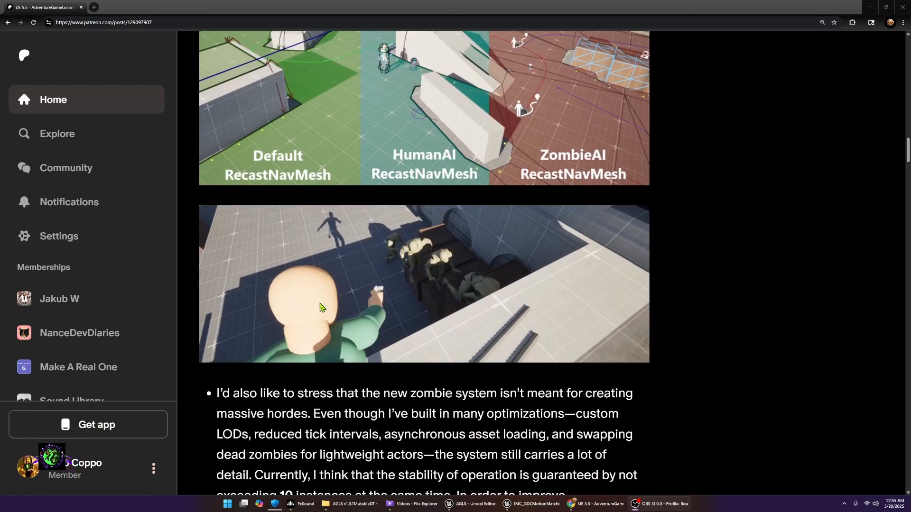
mouse_move(424, 284)
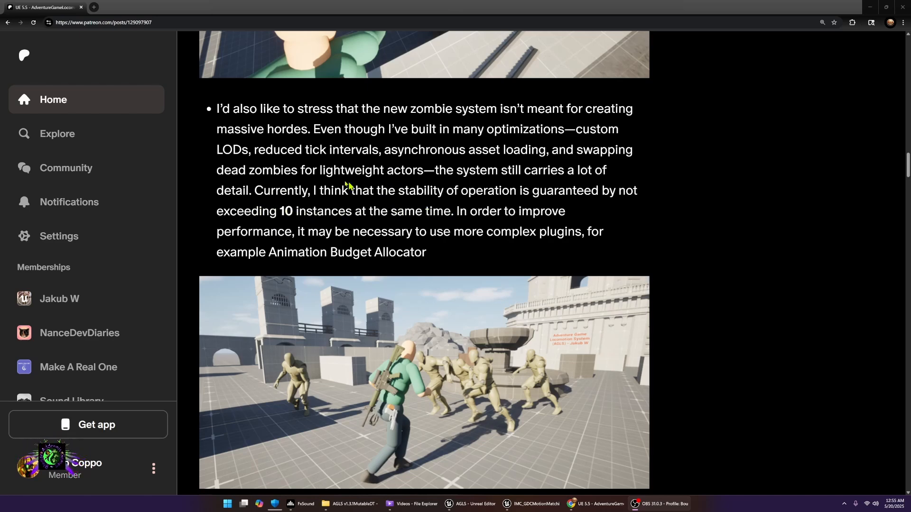
mouse_move(314, 174)
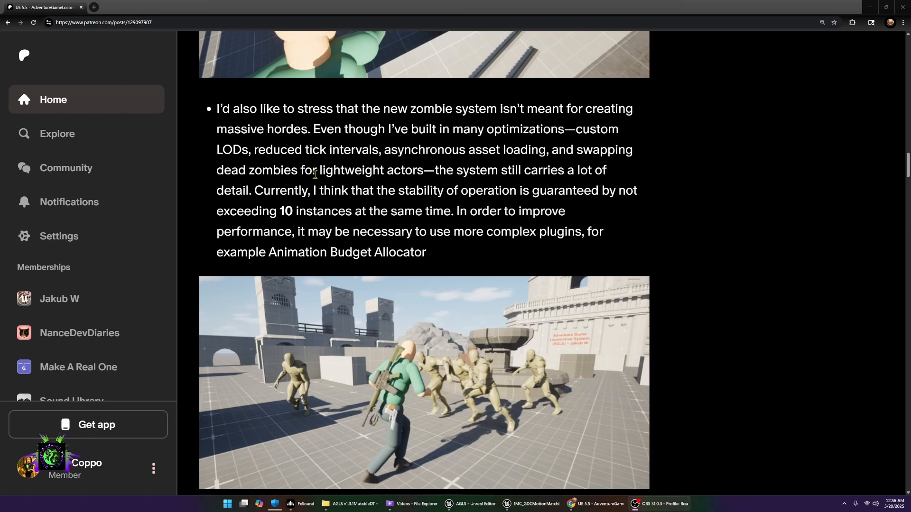
Run DefaultLevel in Play In Editor to test zombies, then return to Patreon.
left_click(592, 504)
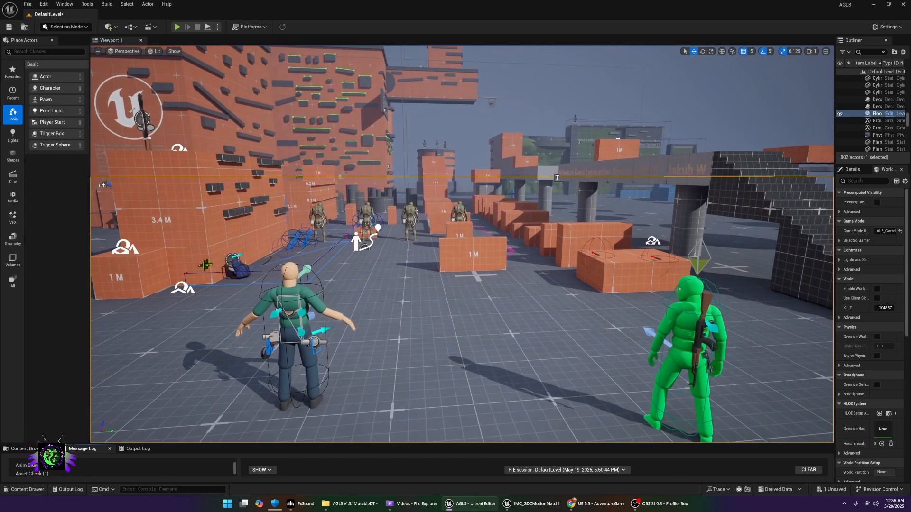
left_click(177, 26)
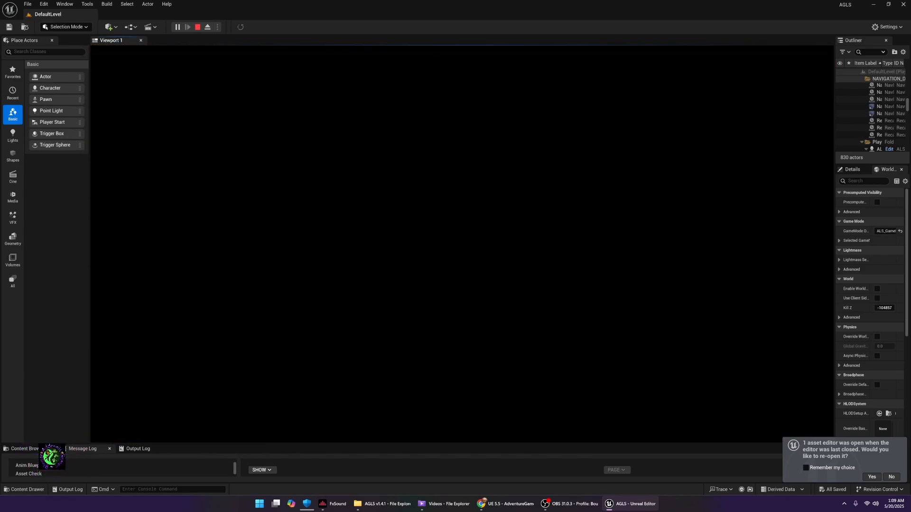
left_click(187, 26)
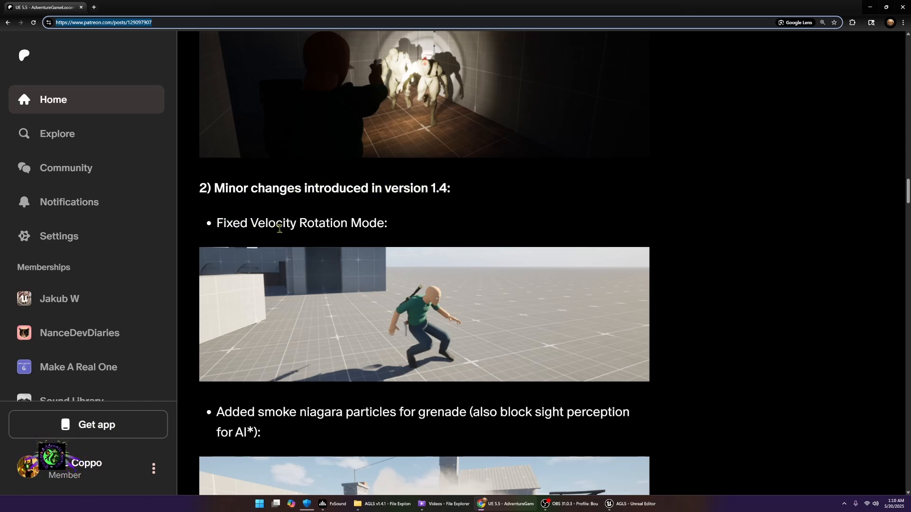
Read through the version 1.4 minor changes list down to the BoneIndex warning fix.
scroll("down", 3)
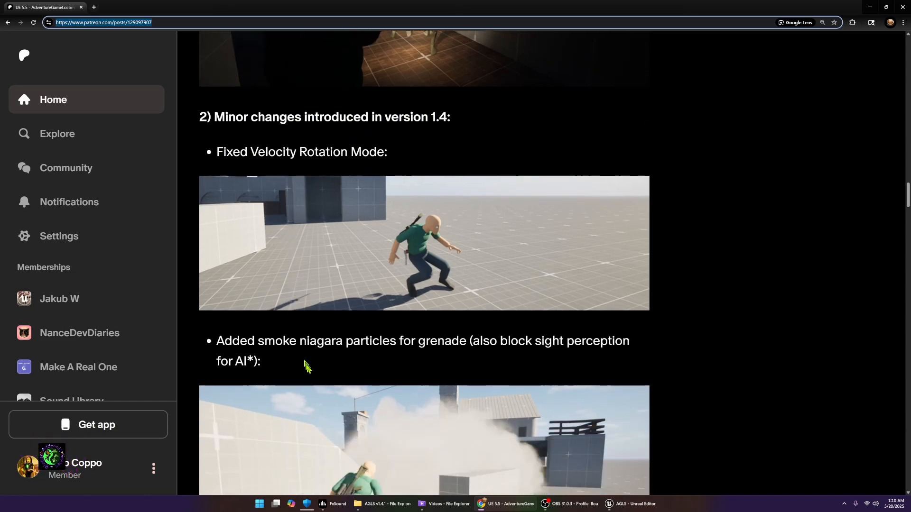
scroll("down", 3)
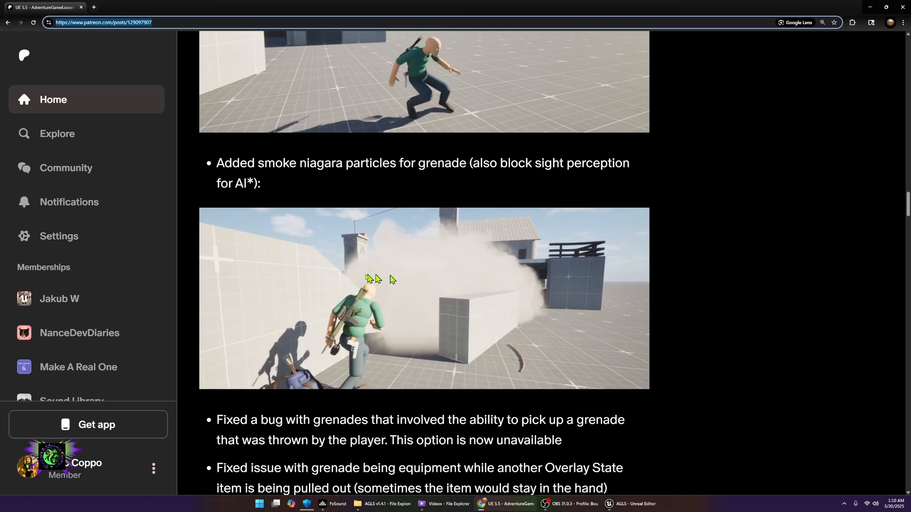
scroll("down", 3)
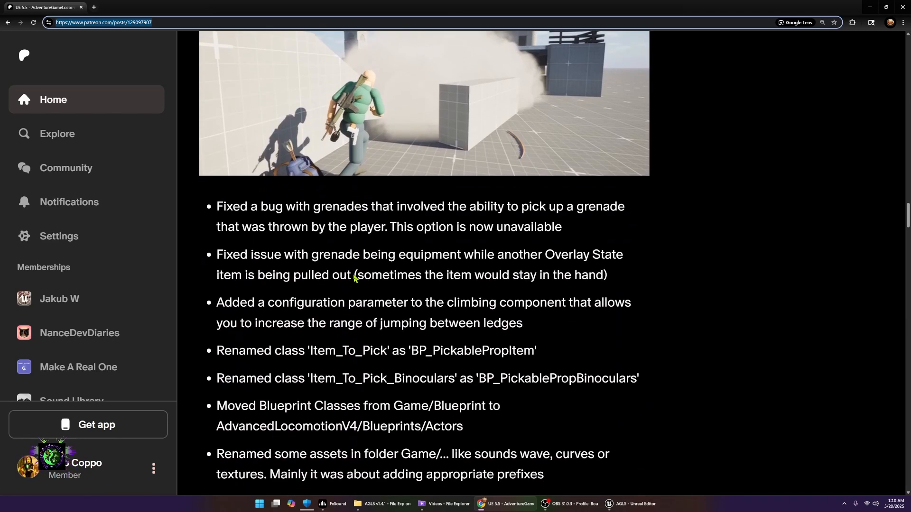
scroll("down", 3)
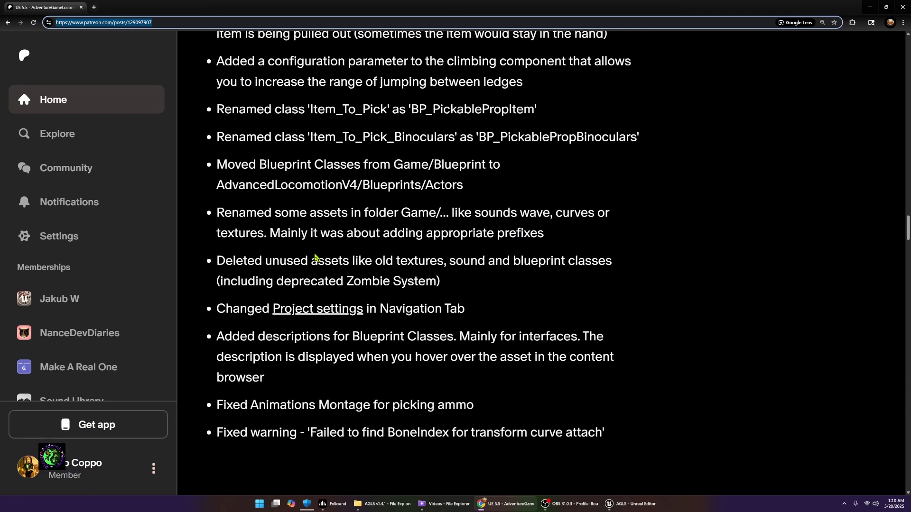
scroll("down", 3)
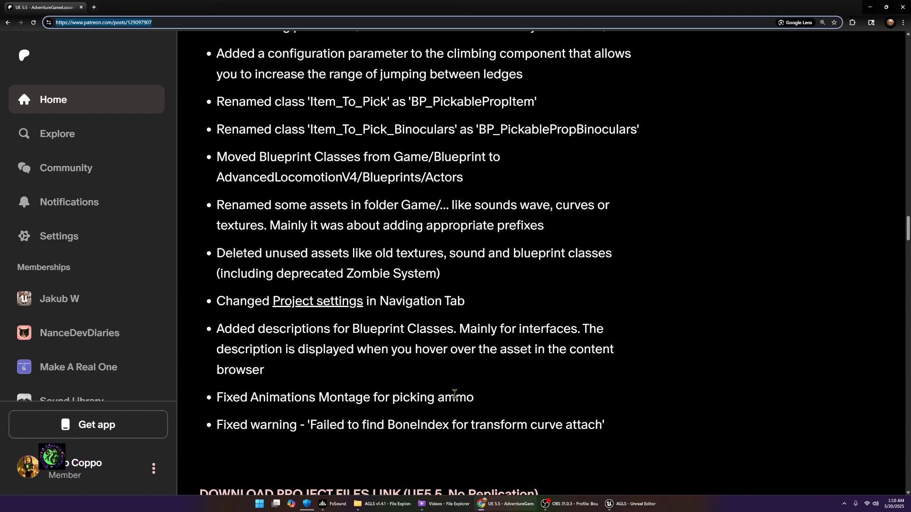
mouse_move(694, 6)
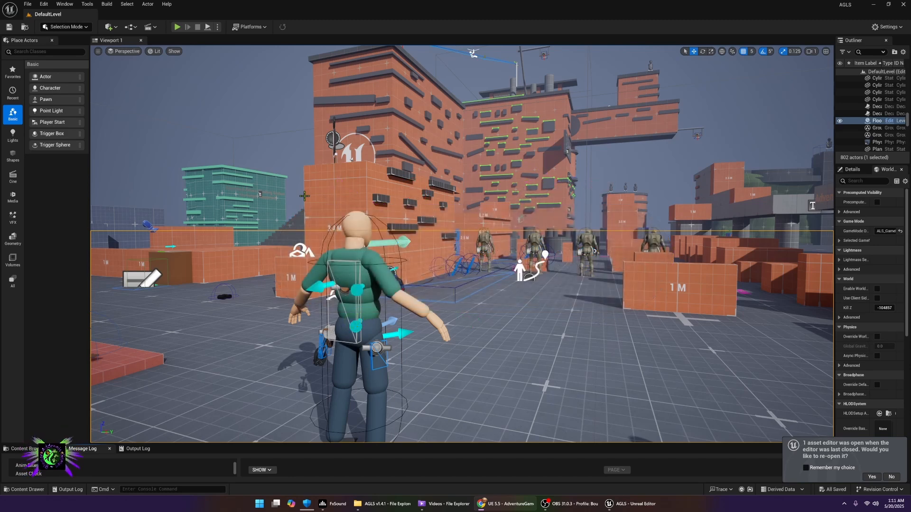
mouse_move(303, 200)
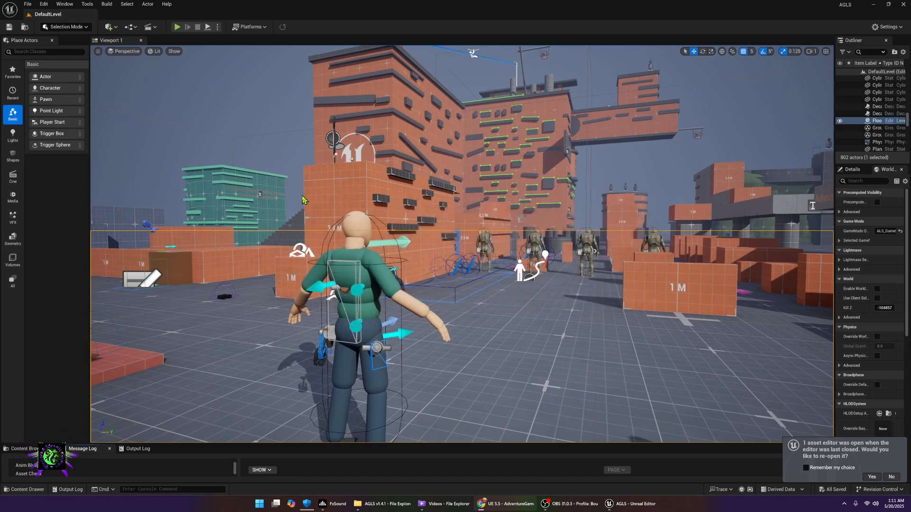